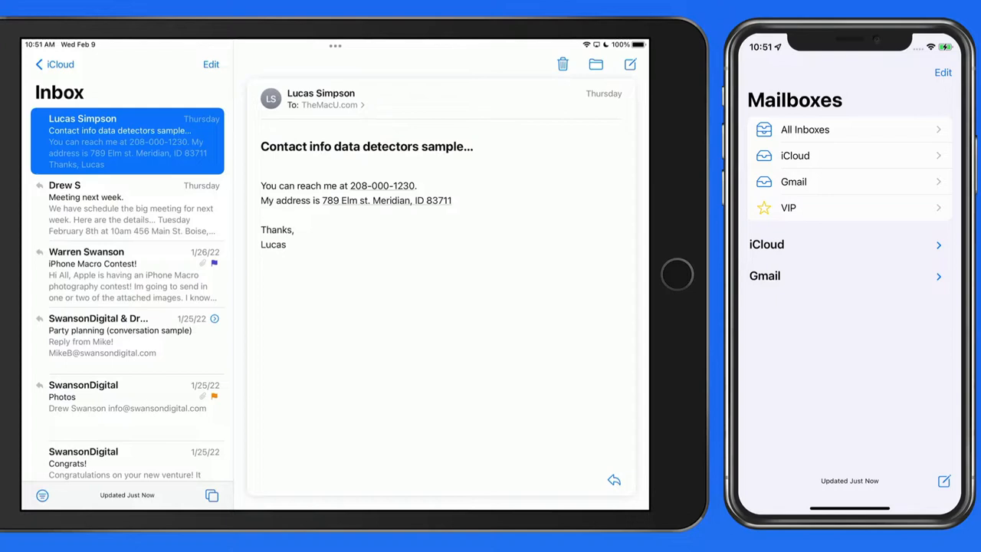
pyautogui.click(633, 64)
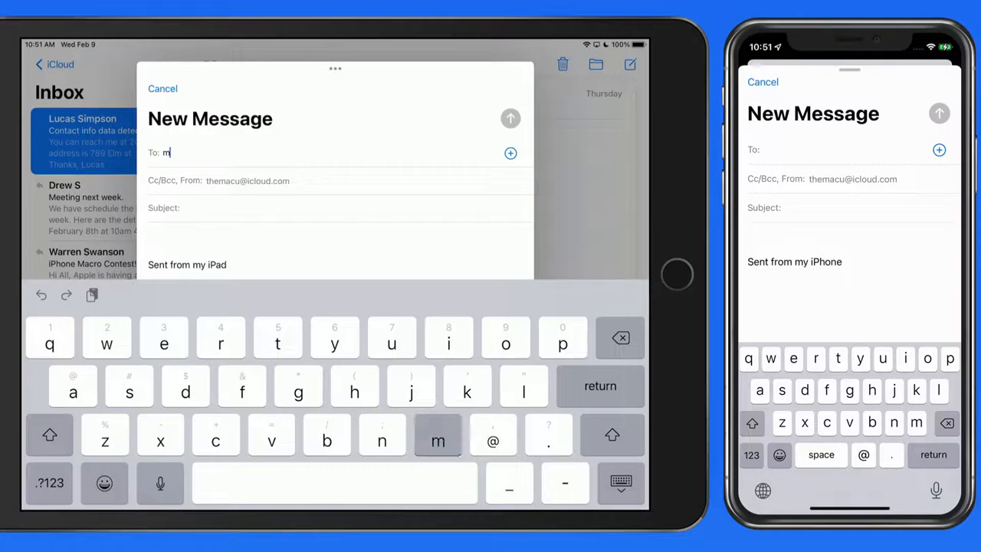
pyautogui.write('ike')
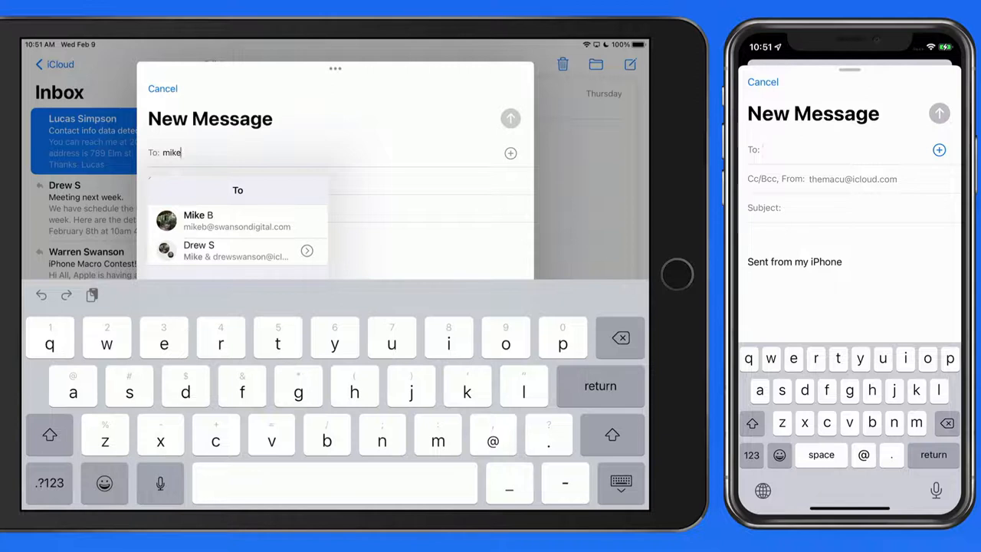
pyautogui.write('mike')
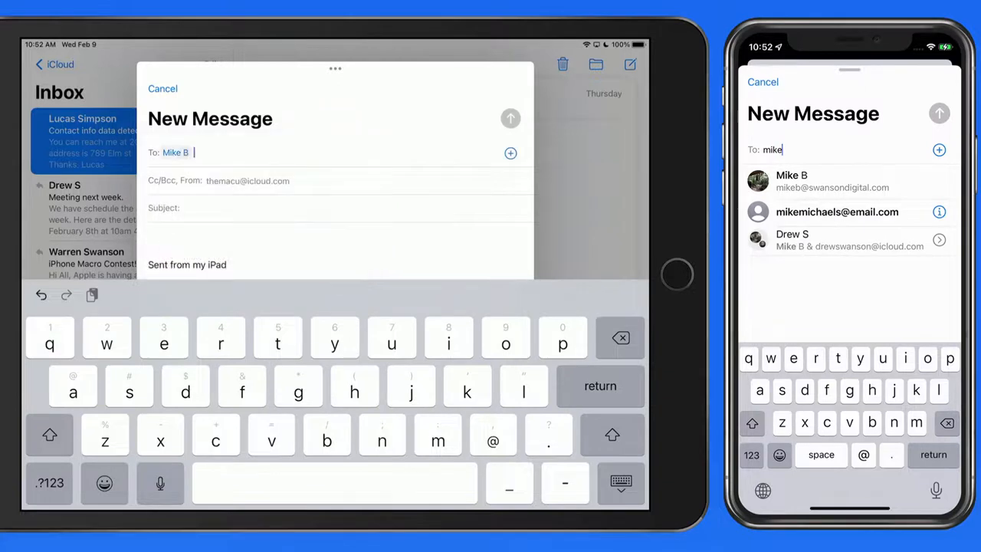
pyautogui.click(791, 181)
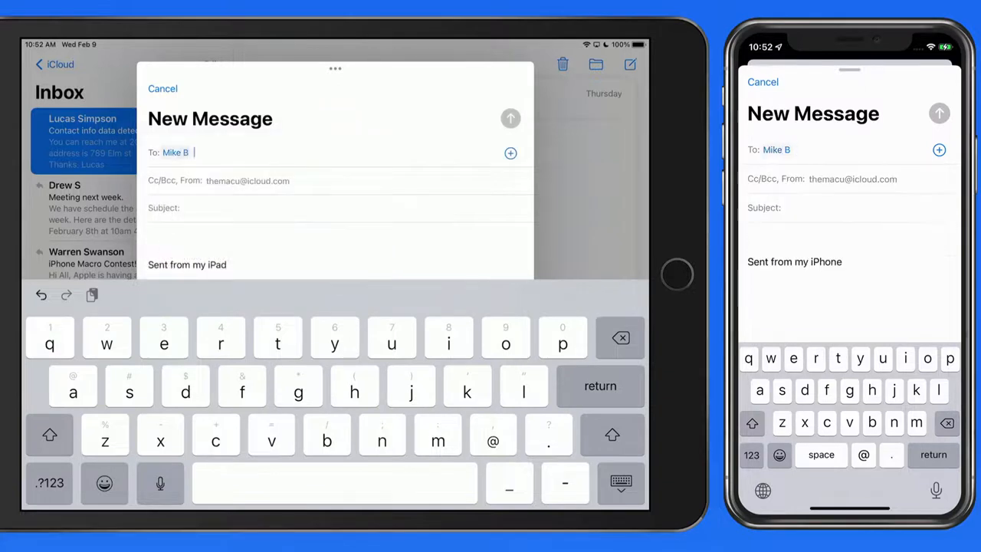
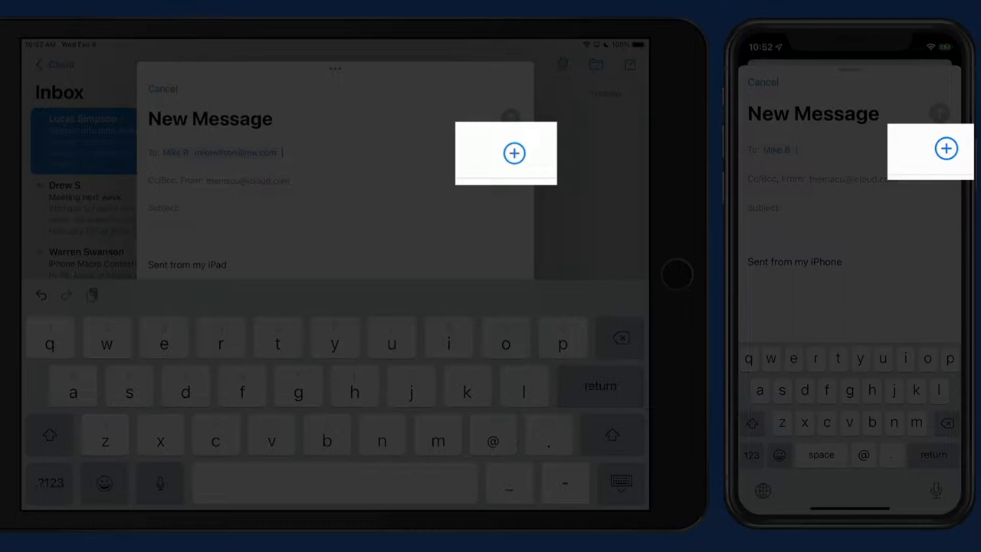
pyautogui.click(944, 151)
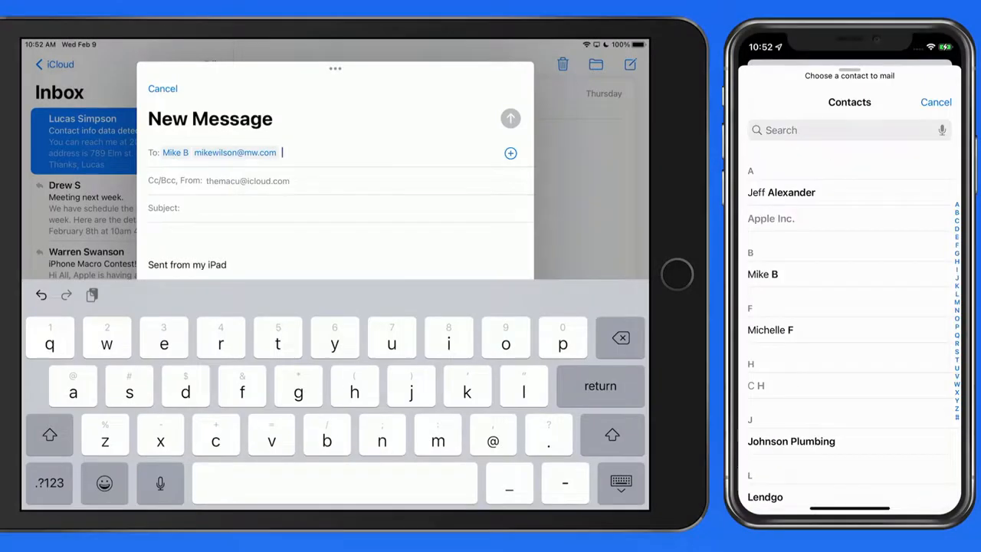
pyautogui.click(510, 153)
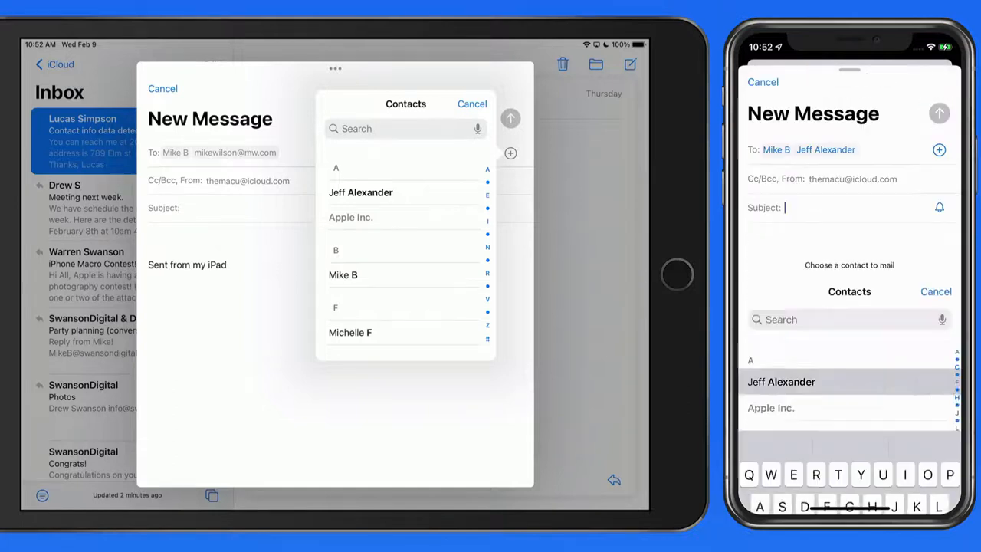
pyautogui.click(360, 193)
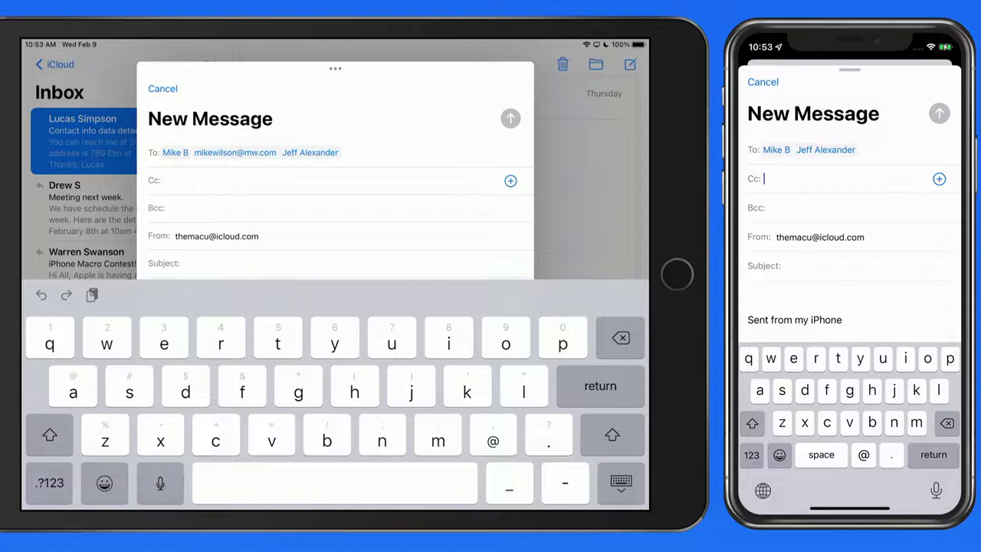
pyautogui.click(510, 181)
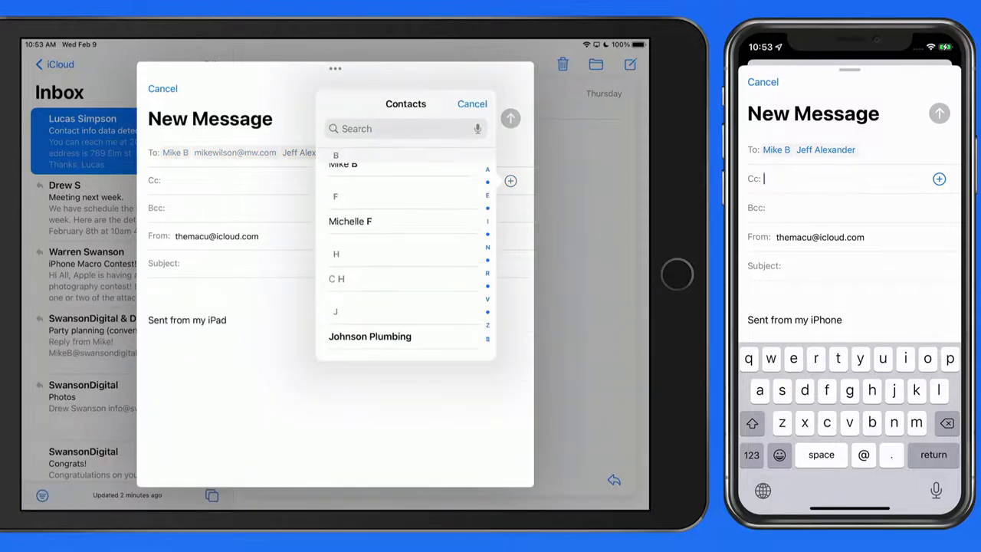
pyautogui.click(349, 221)
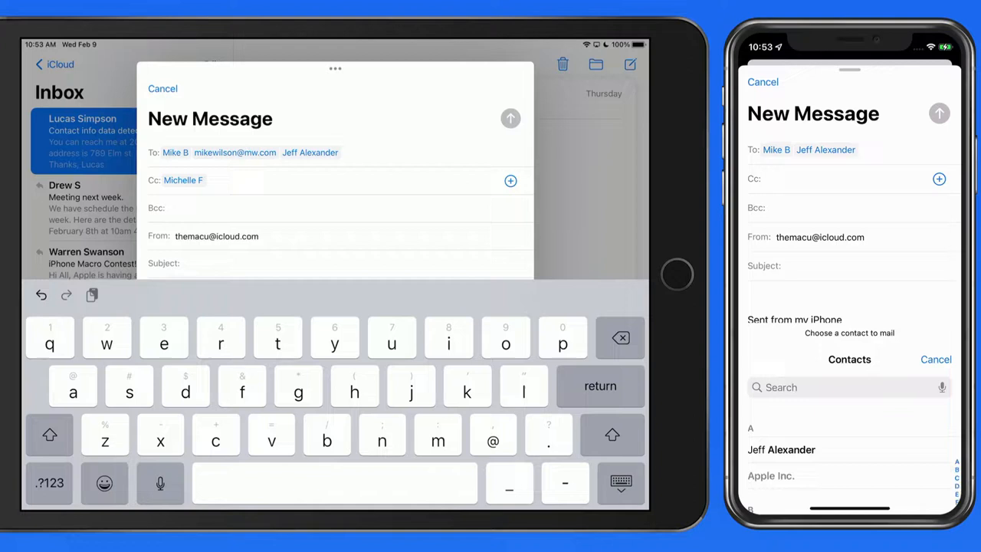
pyautogui.click(782, 451)
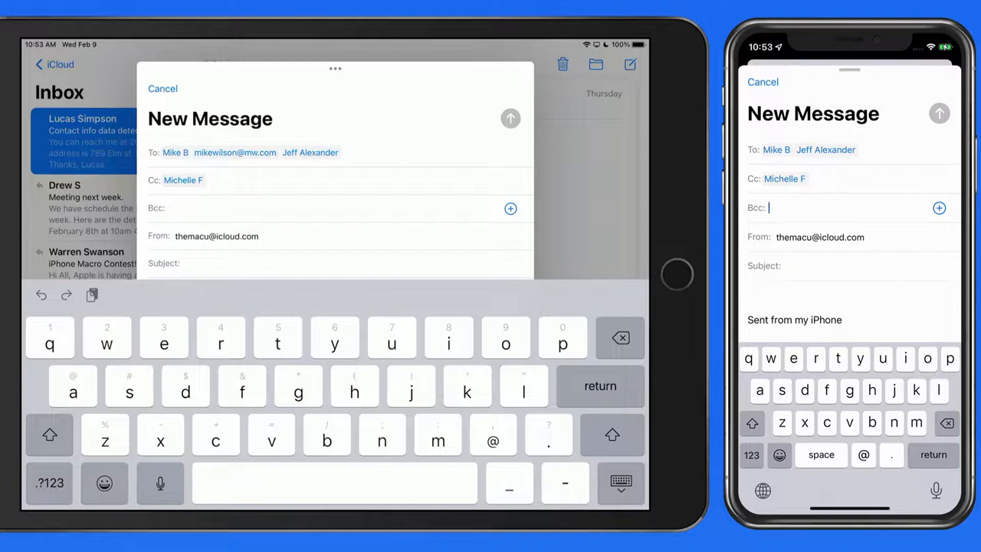
pyautogui.click(938, 209)
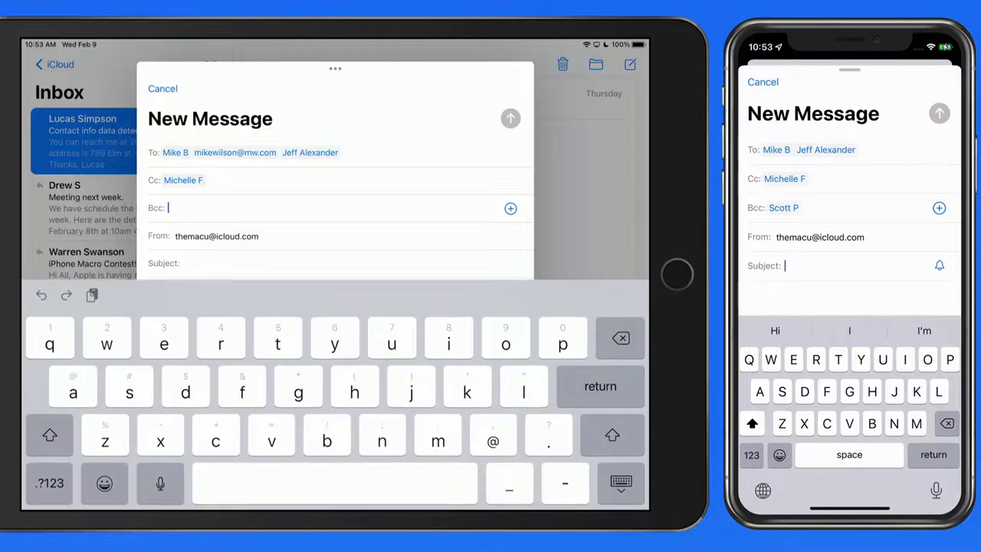
pyautogui.write('scott')
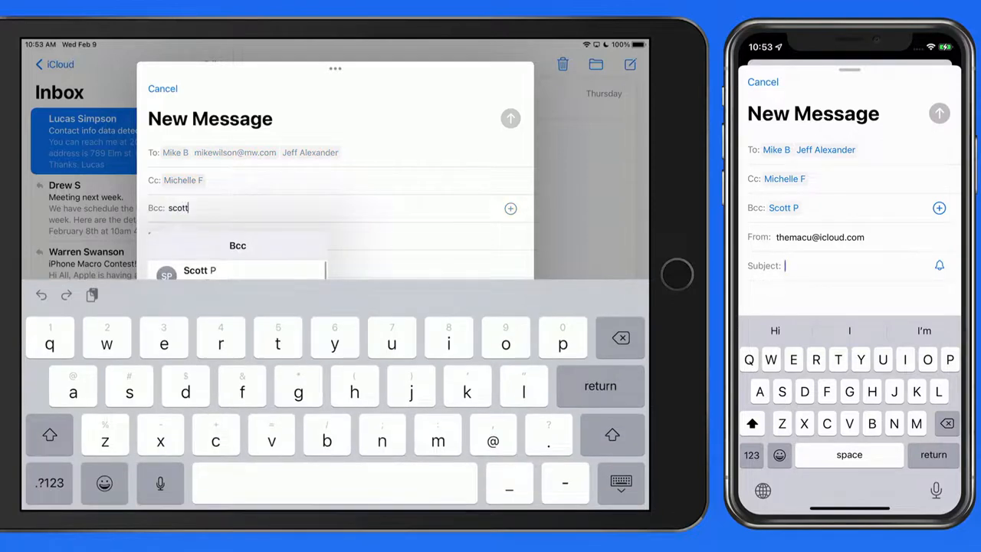
pyautogui.click(199, 270)
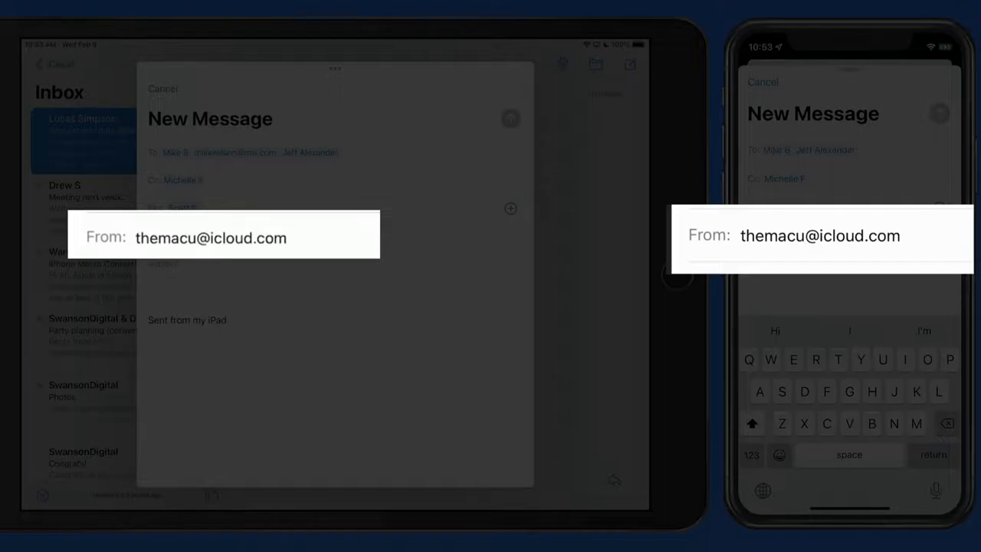
# Step: Set the subject to 'iPhone Macro Contest' and begin the body with 'Hi all,'
pyautogui.click(218, 236)
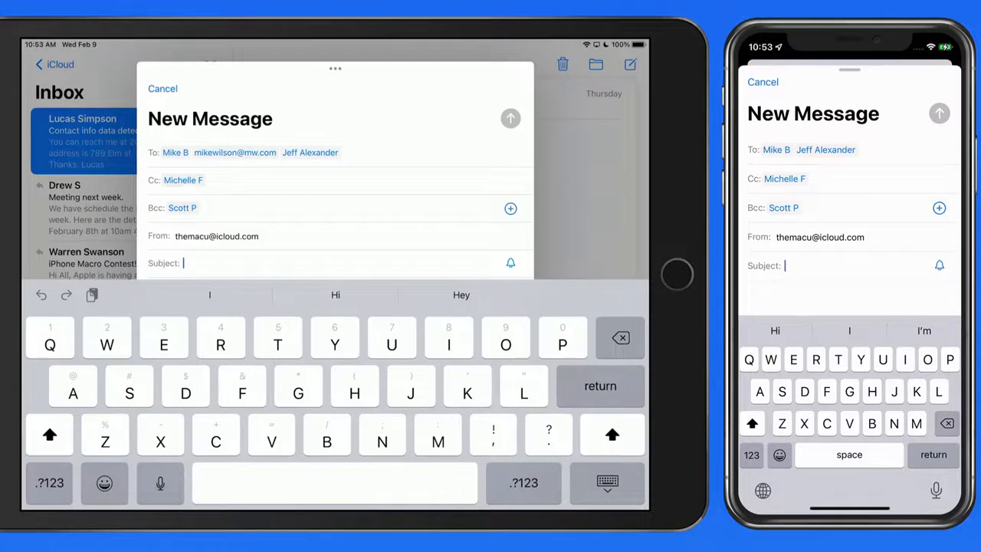
pyautogui.write('iPhone Macro Contest')
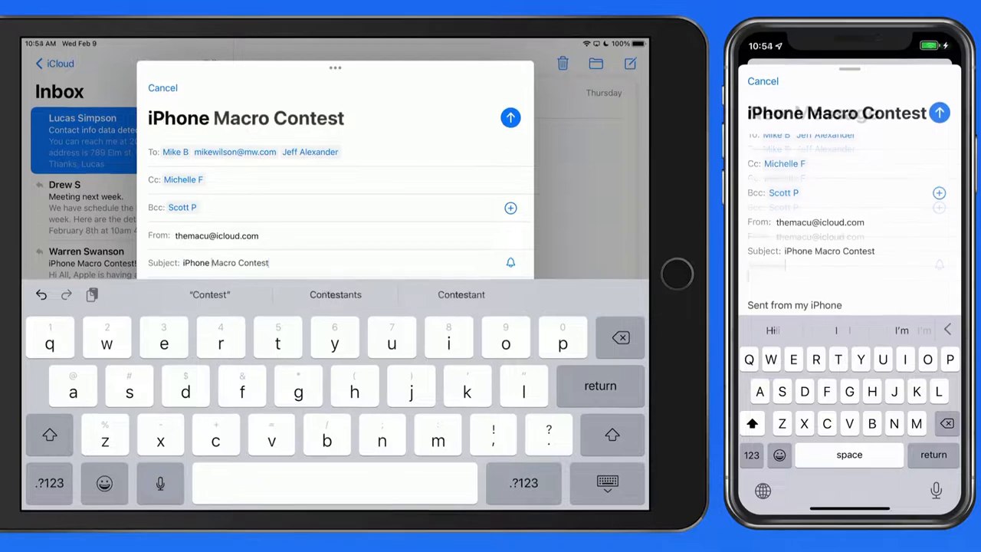
pyautogui.click(226, 262)
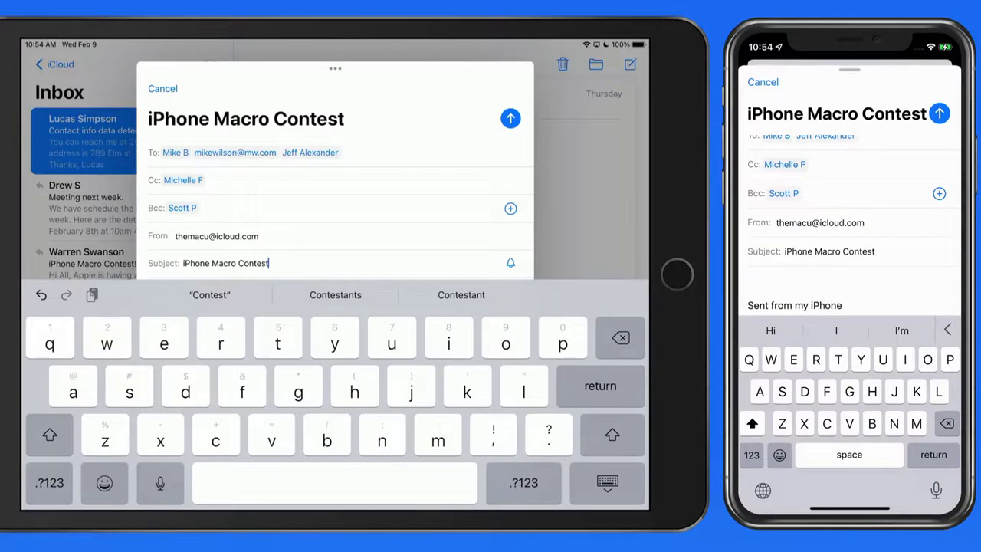
pyautogui.write('Hi all,')
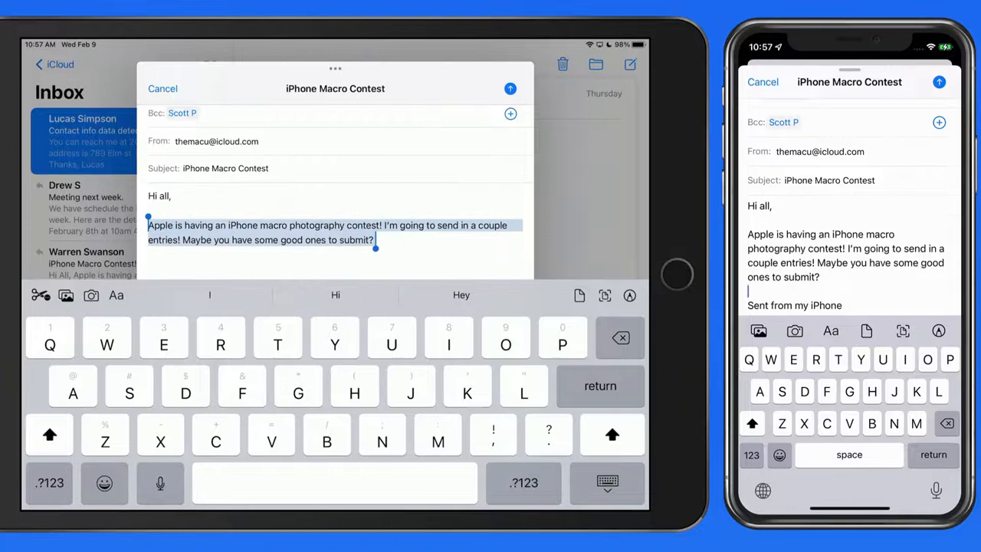
# Step: Select the contest announcement paragraph to bring up its edit menu
pyautogui.click(330, 233)
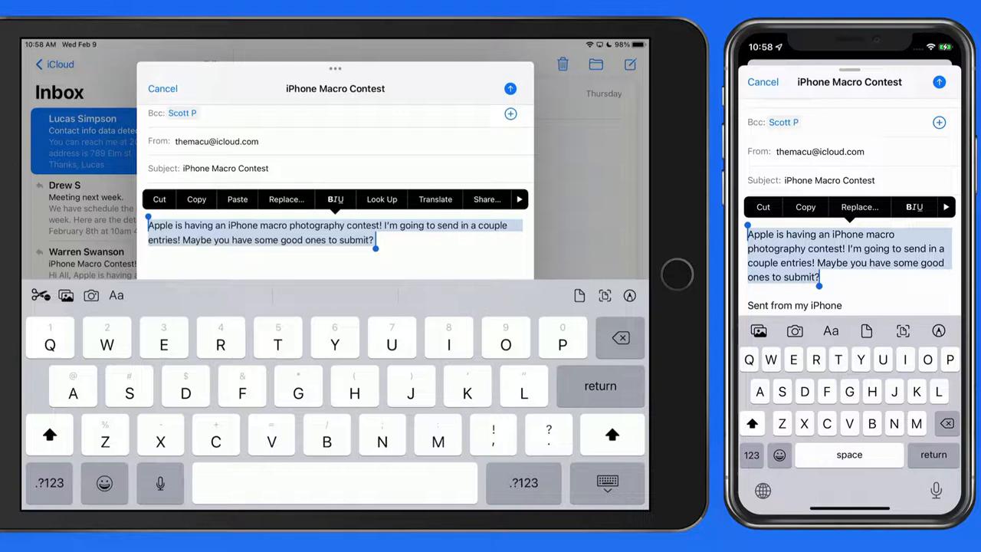
# Step: Bring up text formatting and the colour choices for the selected paragraph
pyautogui.click(334, 199)
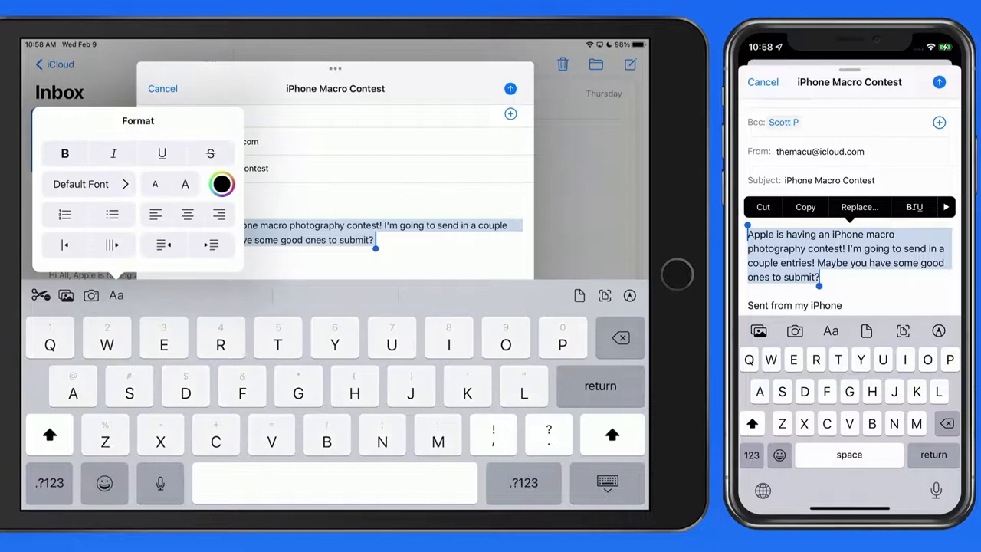
pyautogui.click(914, 207)
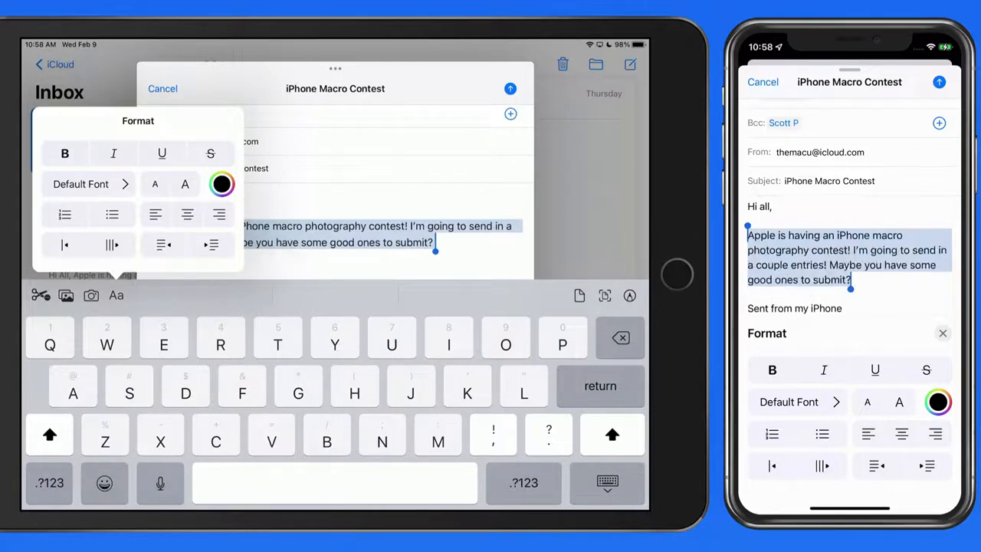
pyautogui.click(938, 402)
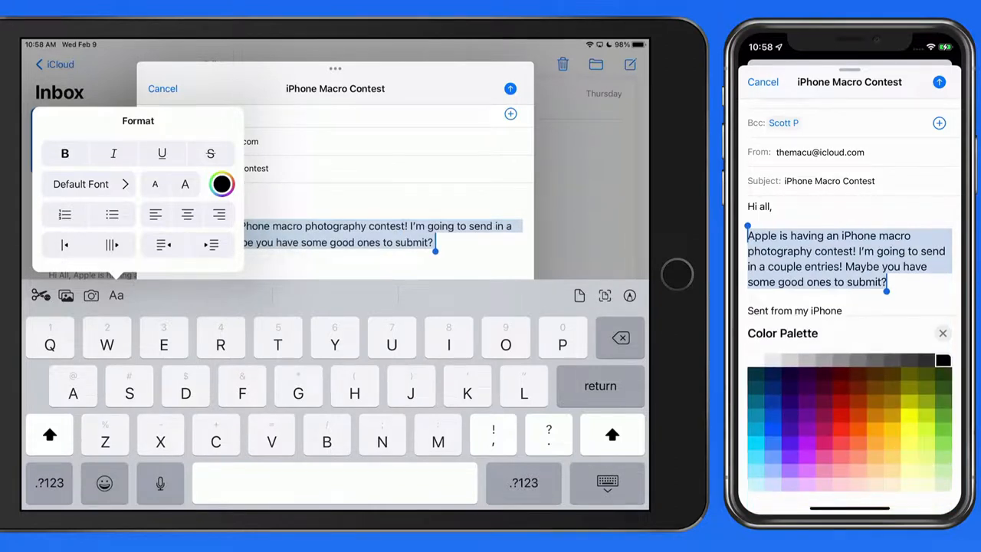
pyautogui.click(221, 184)
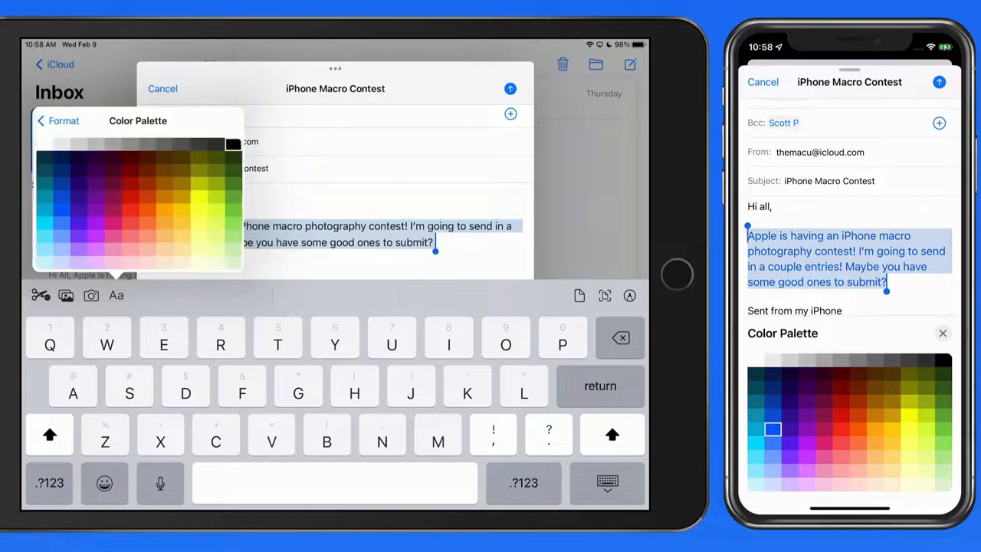
# Step: Apply the Marker Felt font to the announcement paragraph
pyautogui.click(62, 197)
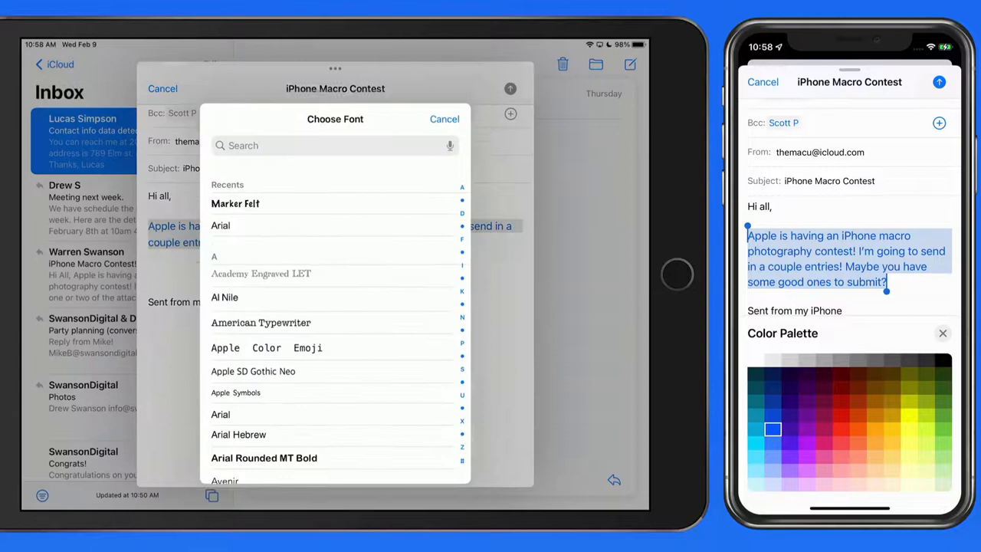
pyautogui.scroll(-3)
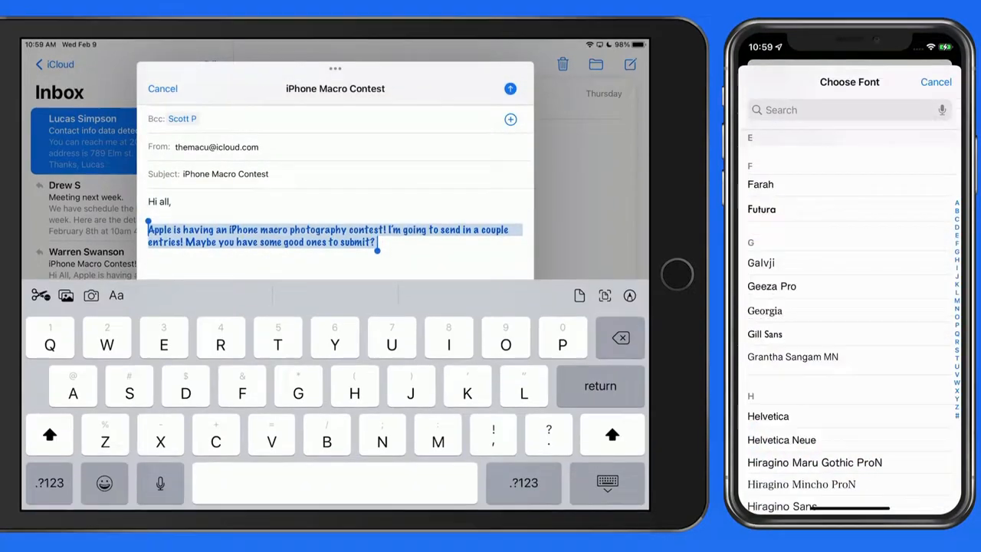
pyautogui.scroll(-3)
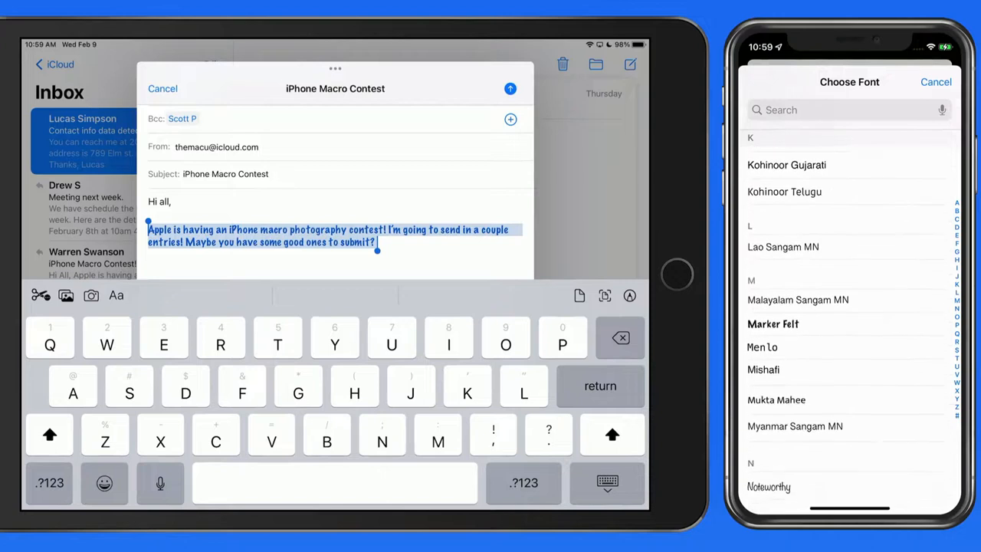
pyautogui.click(927, 83)
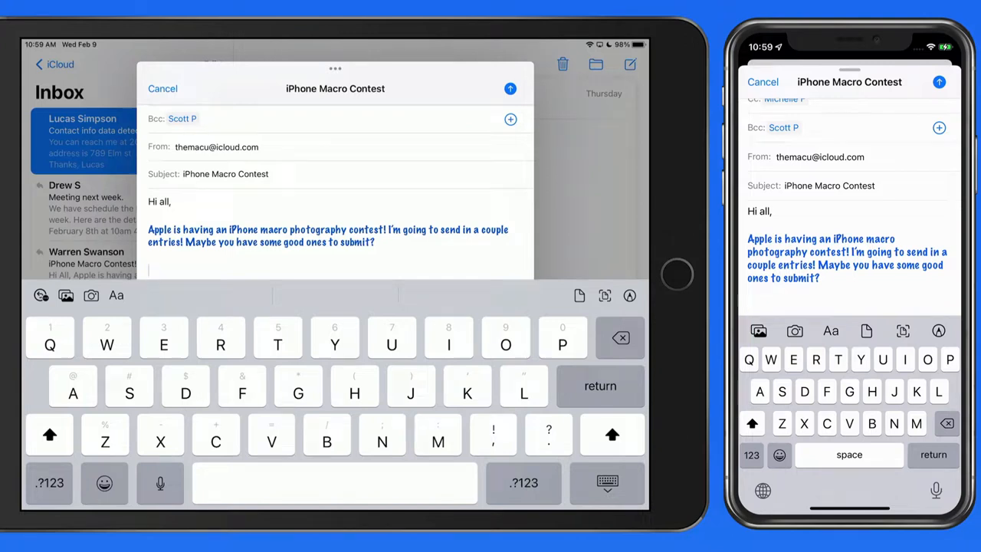
# Step: Insert the backlit leaf and purple flower photos from Recent Photos into the body
pyautogui.click(64, 296)
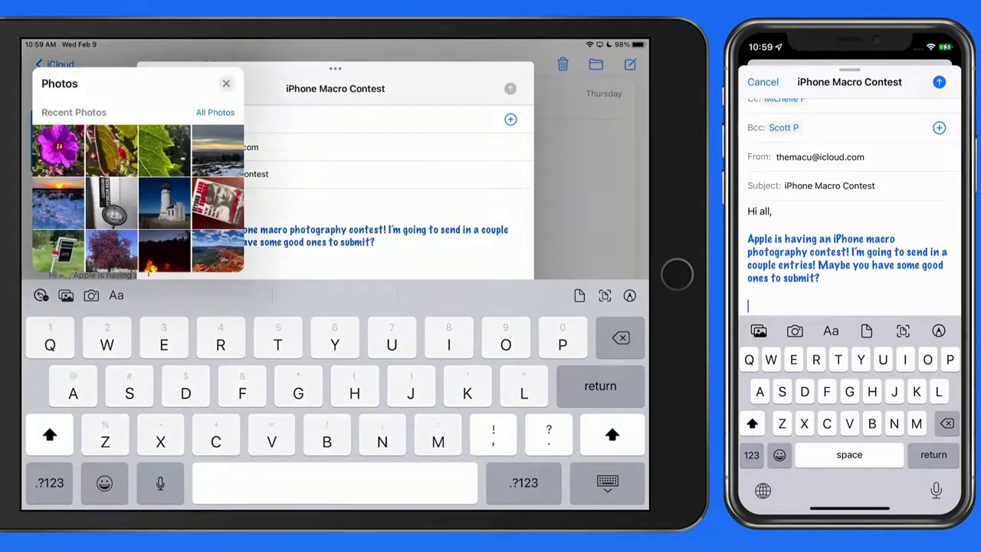
pyautogui.click(759, 332)
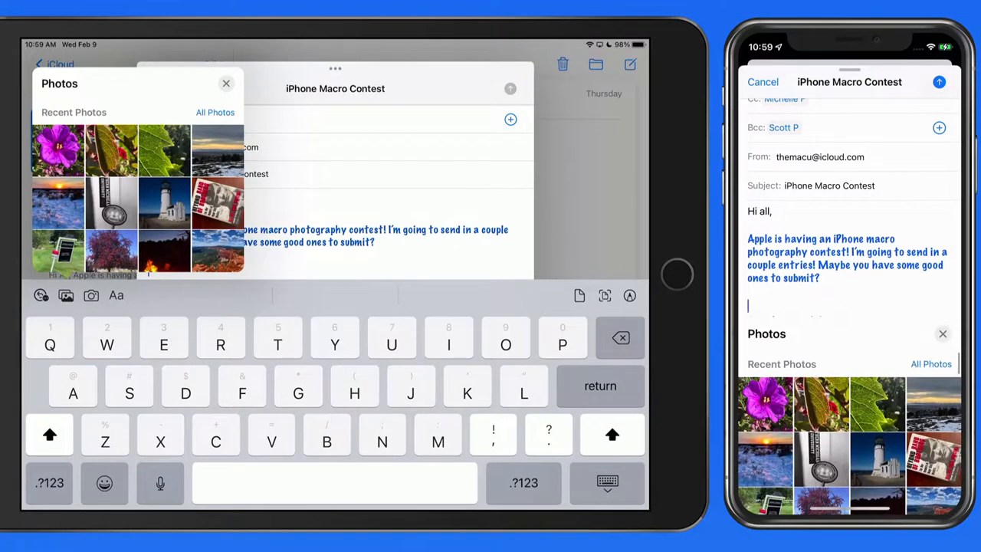
pyautogui.click(55, 147)
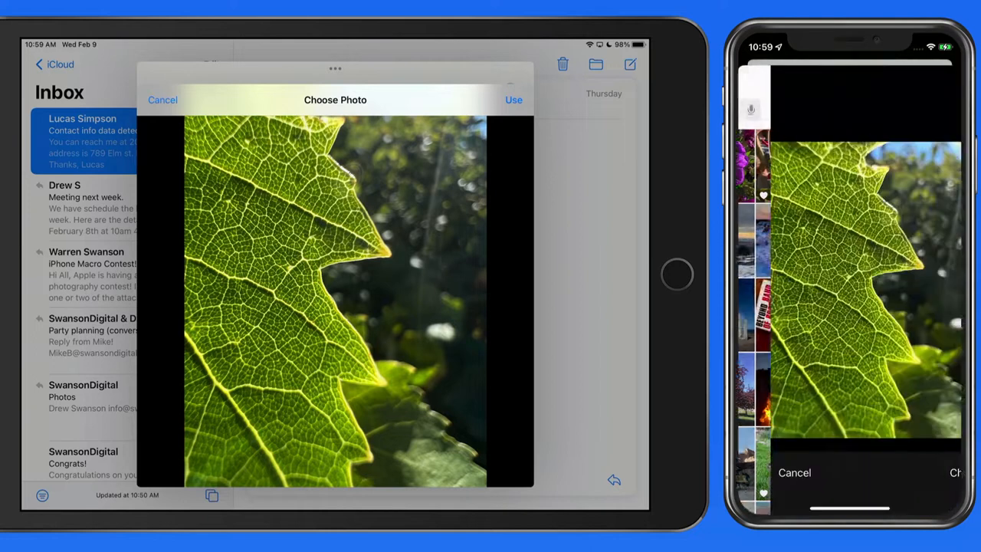
pyautogui.click(512, 100)
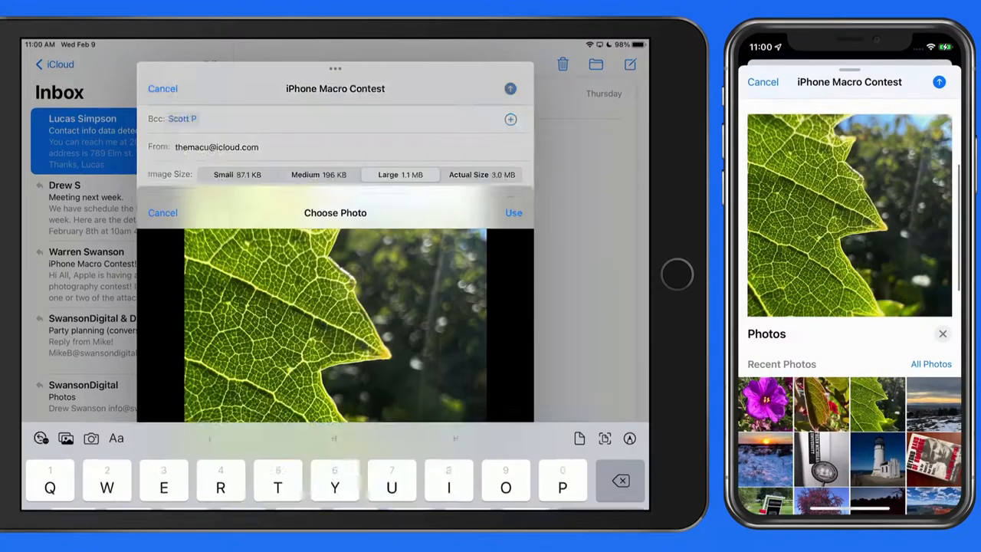
pyautogui.click(512, 212)
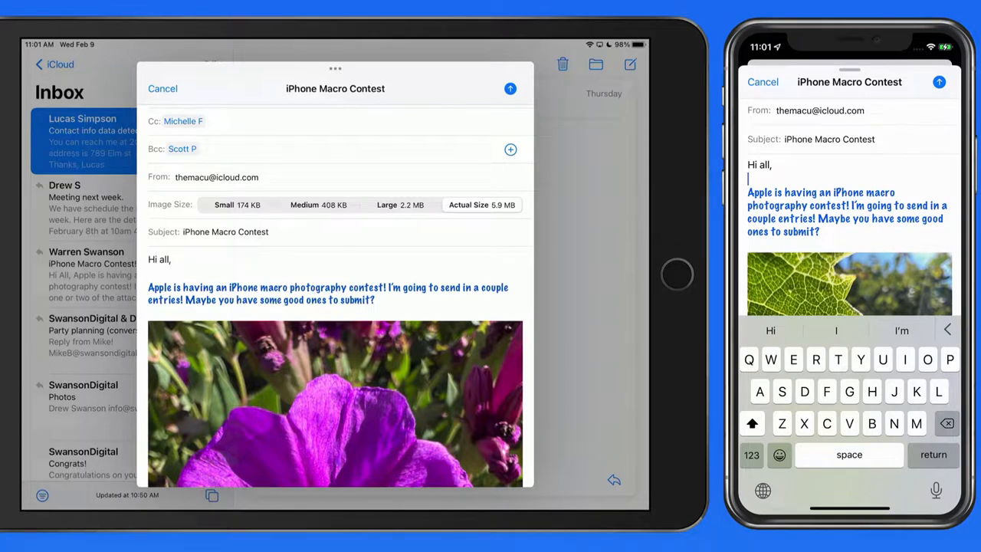
# Step: Bring up the Files browser showing the 2020 images folder for attaching a document
pyautogui.click(399, 205)
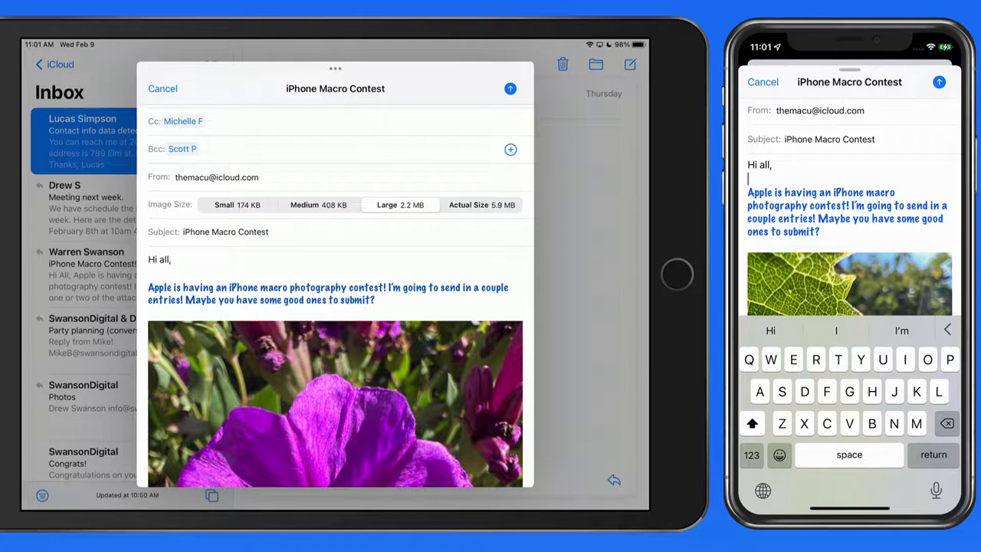
pyautogui.scroll(-3)
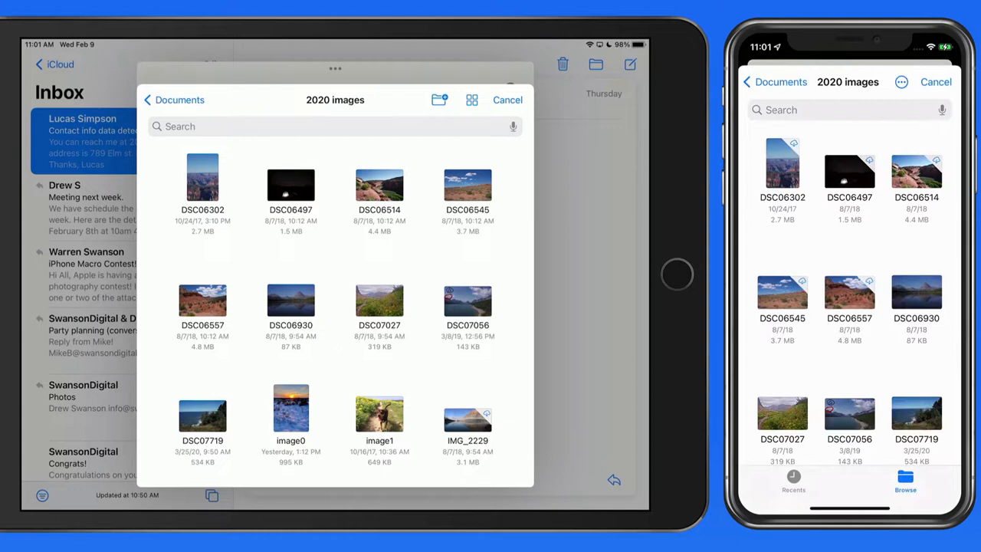
# Step: Navigate through Documents, iCloud Drive and On My iPad to attach Essay.pdf
pyautogui.click(905, 486)
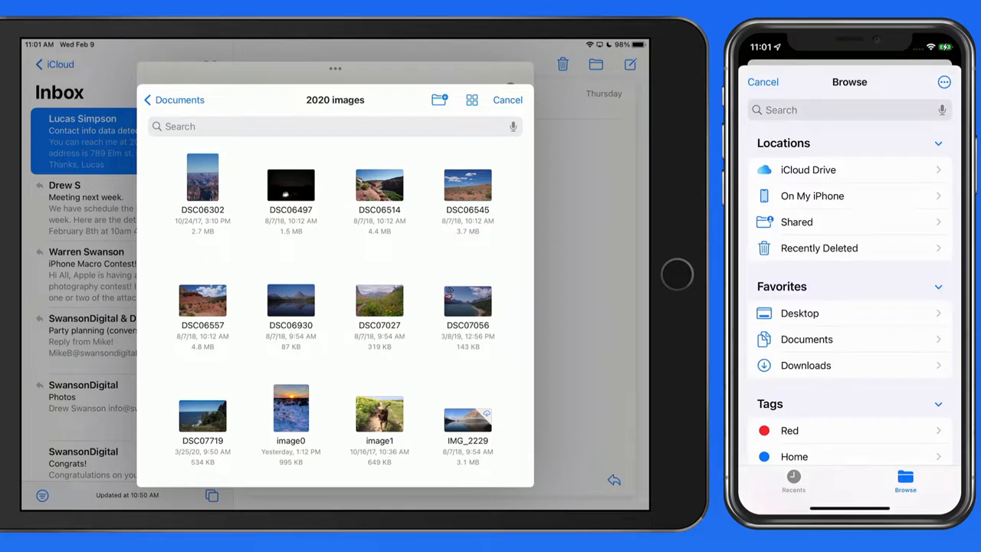
pyautogui.click(157, 100)
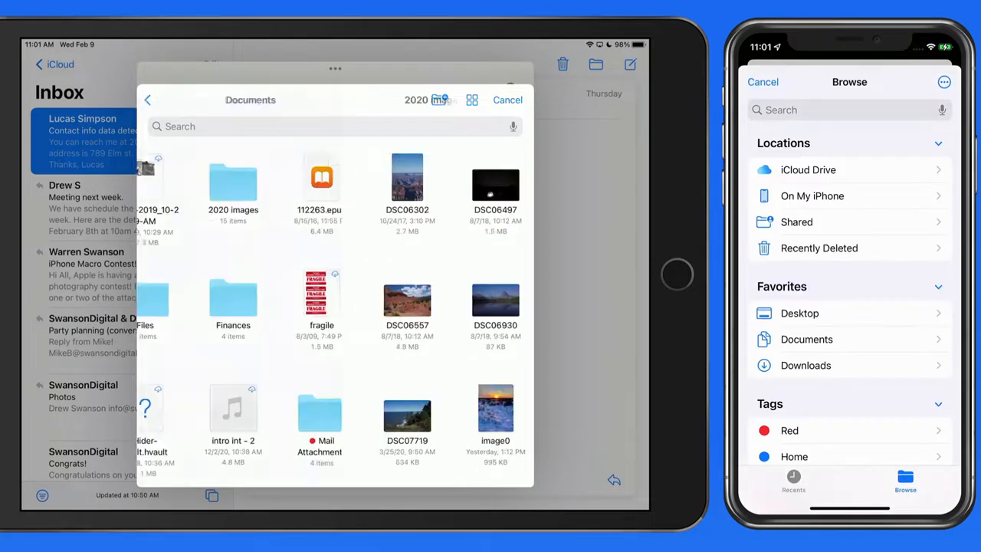
pyautogui.click(150, 100)
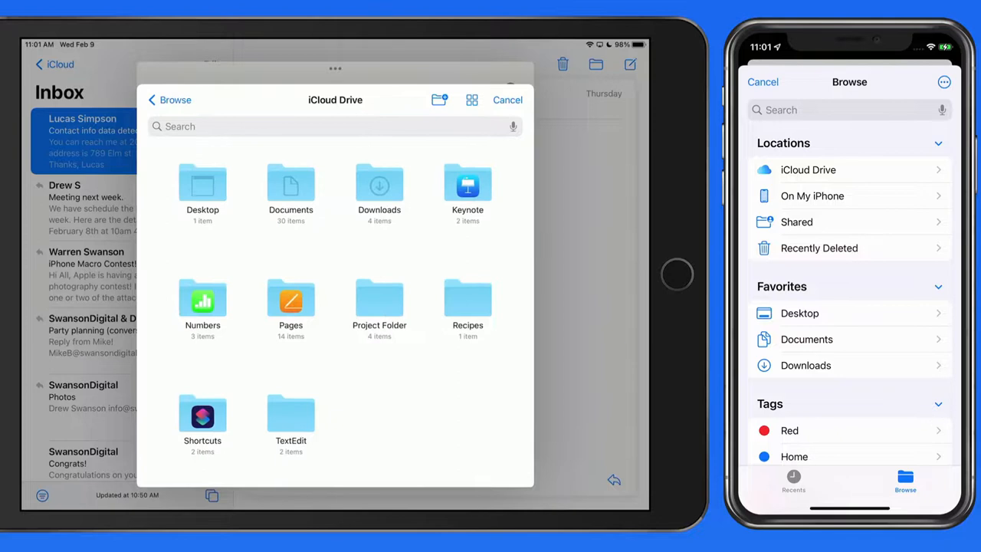
pyautogui.click(175, 100)
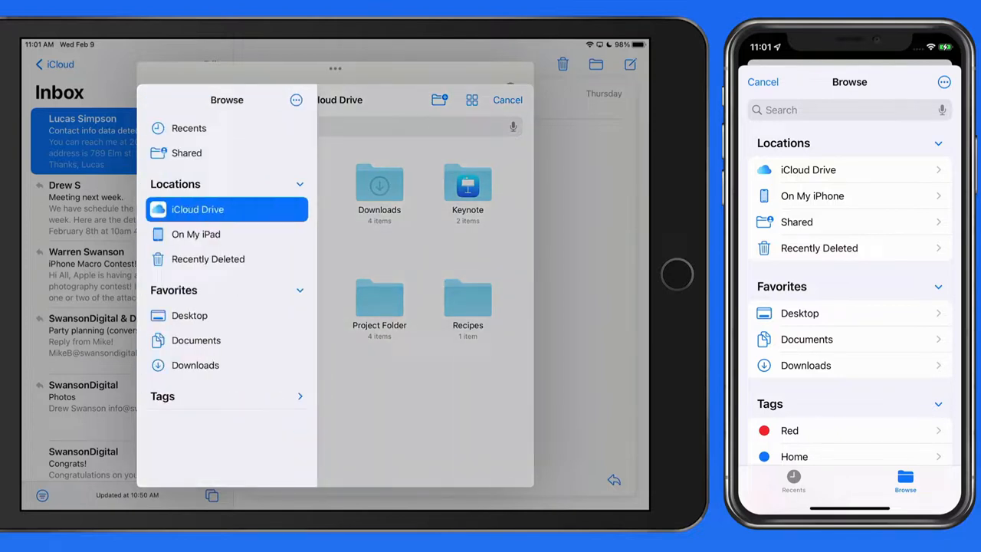
pyautogui.click(197, 233)
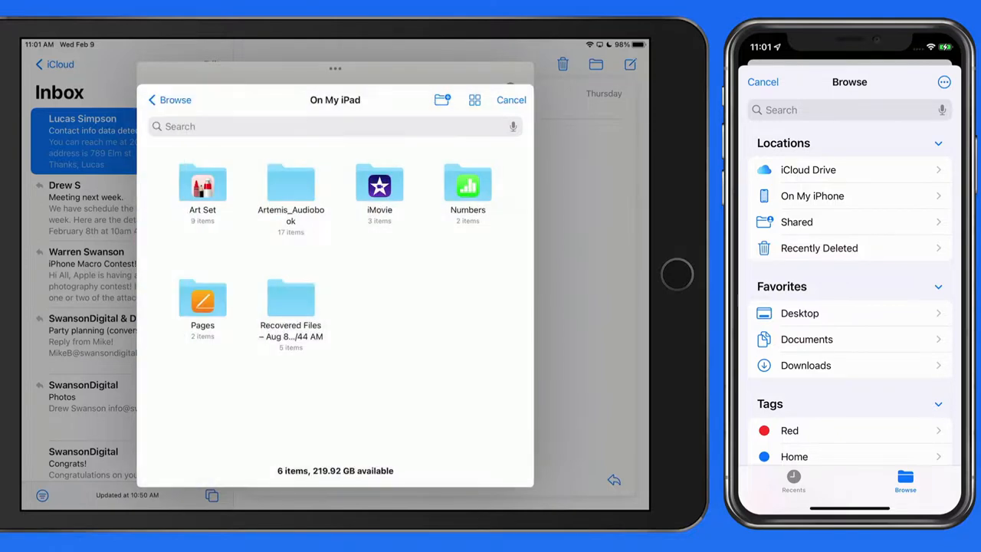
pyautogui.click(171, 99)
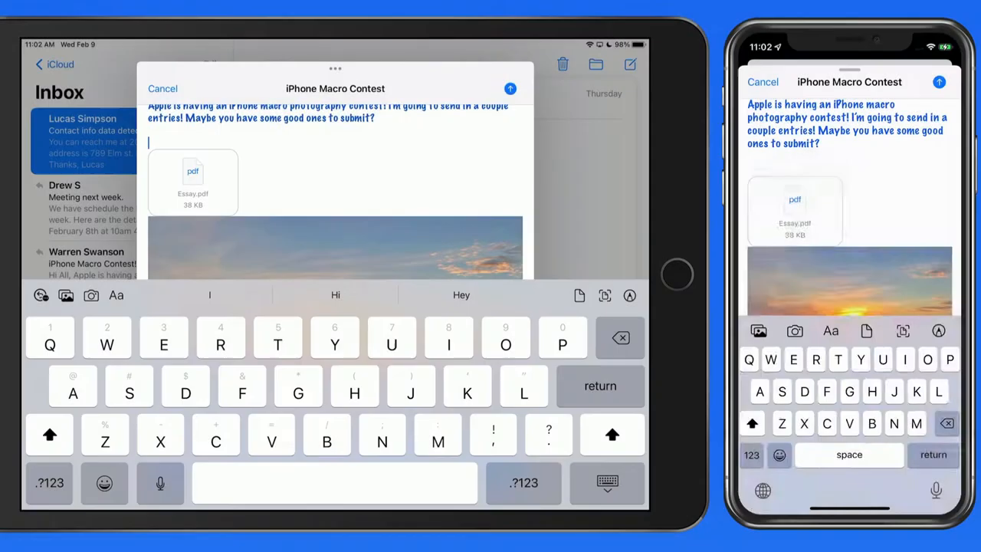
# Step: Take a photo of the table lamp with the camera and add it to the email
pyautogui.click(794, 331)
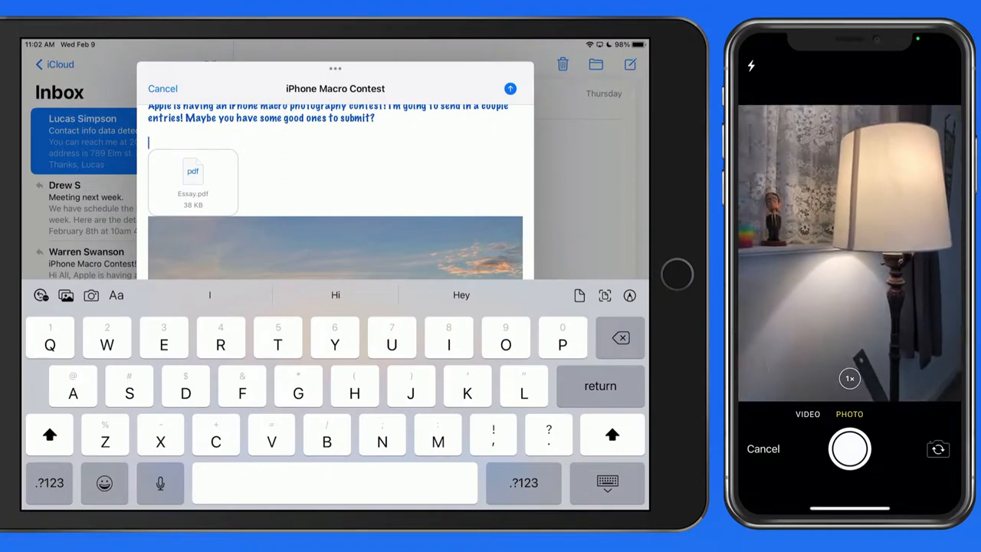
pyautogui.click(846, 450)
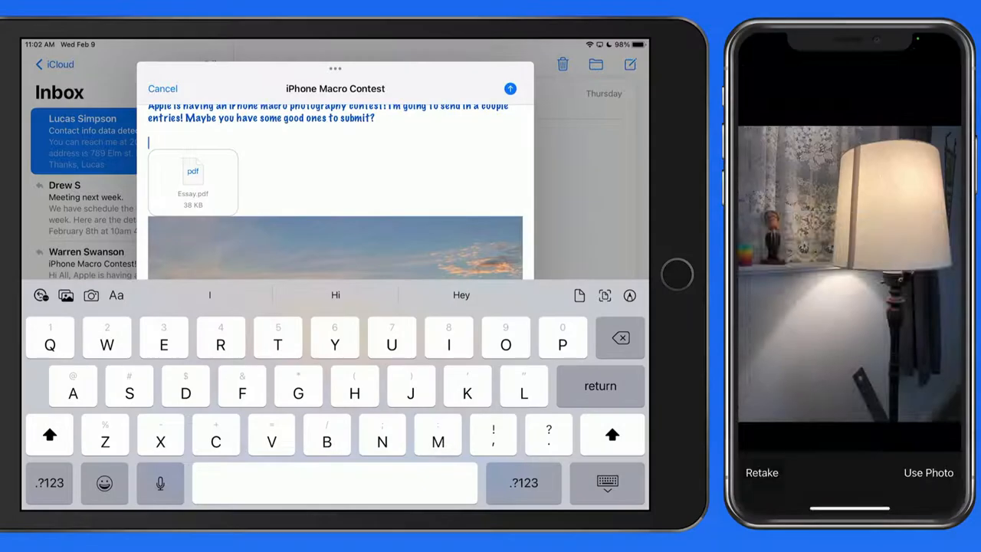
pyautogui.click(923, 472)
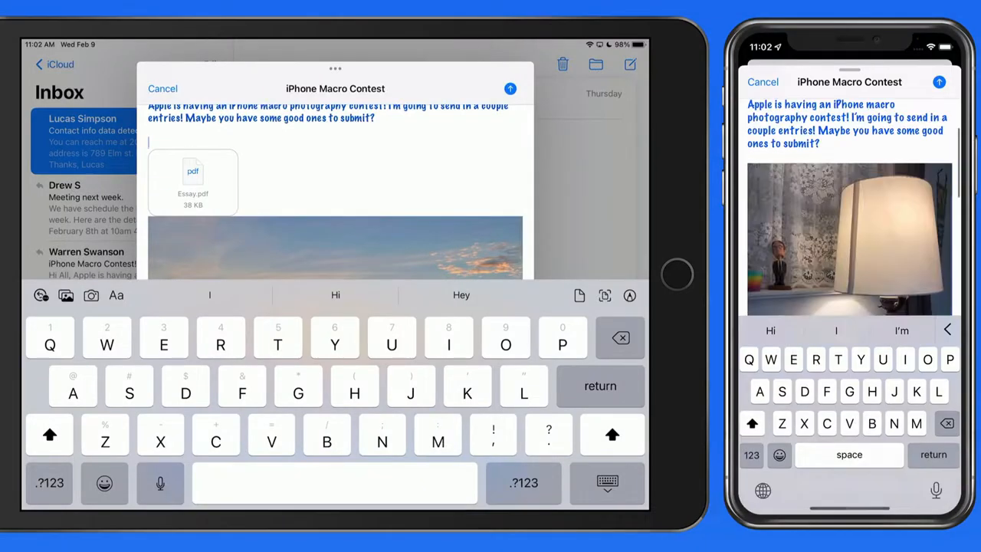
pyautogui.scroll(-3)
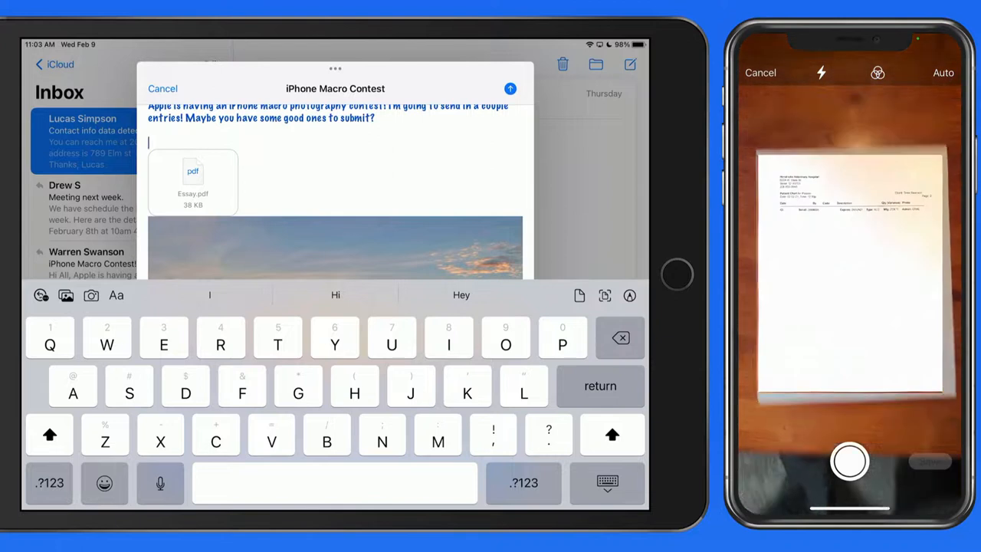
# Step: Capture the printed page and save the scan into the email
pyautogui.click(848, 463)
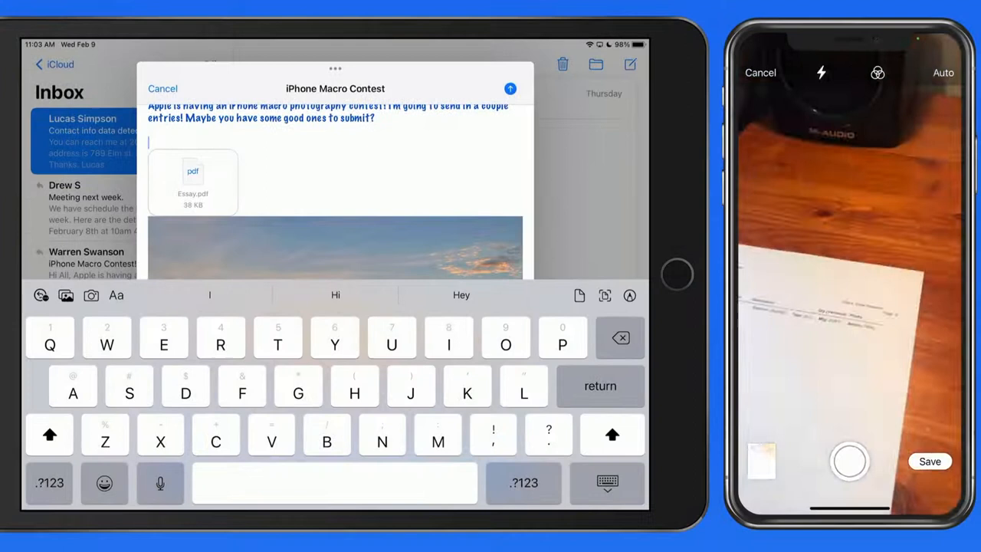
pyautogui.click(929, 461)
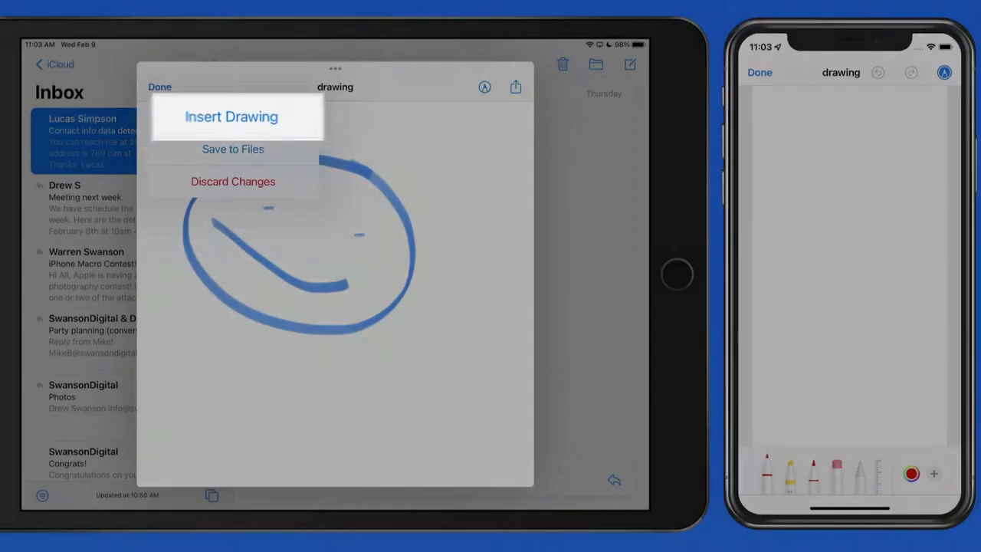
# Step: Insert the hand-drawn smiley sketch into the email body
pyautogui.click(230, 117)
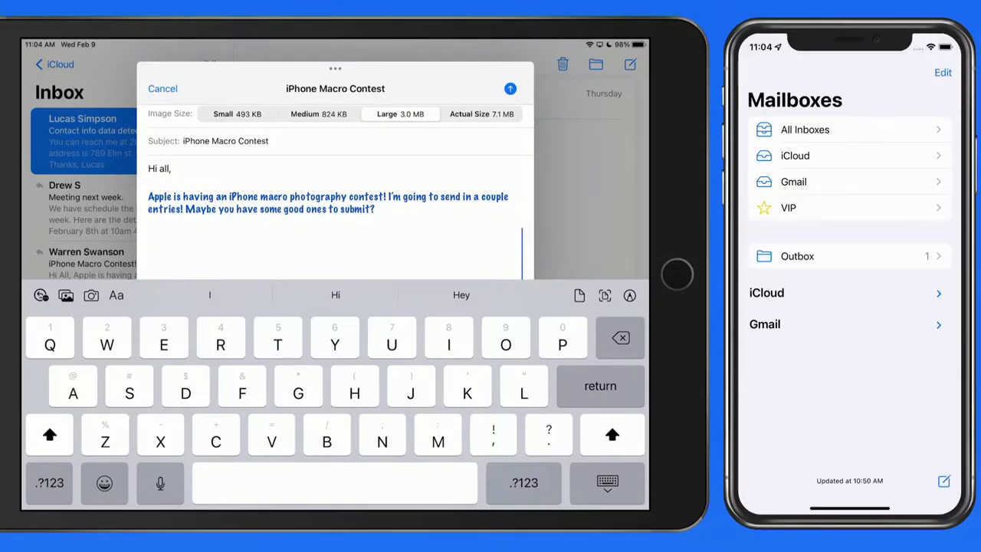
# Step: Send the contest email from the iPad and view it with its smiley sketch
pyautogui.click(509, 87)
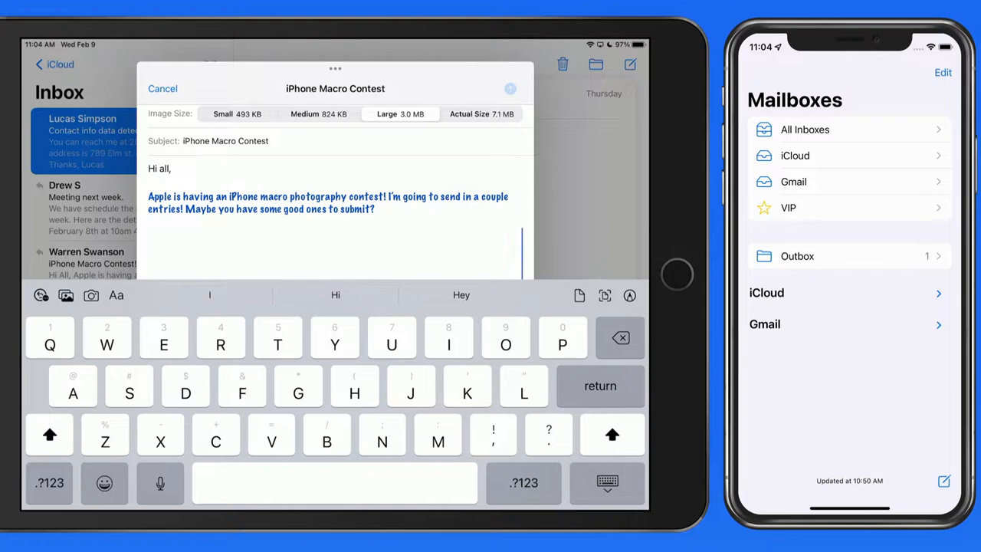
pyautogui.click(163, 88)
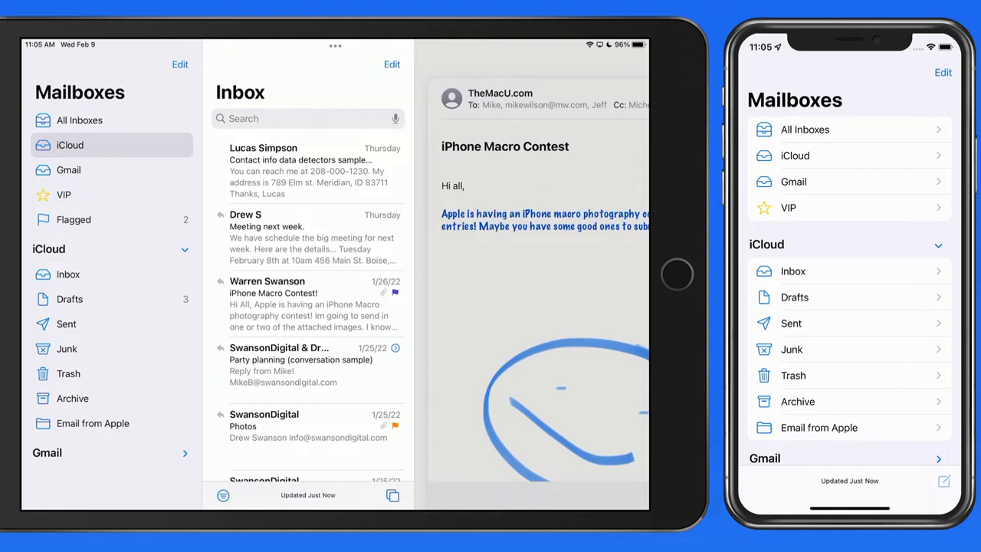
pyautogui.click(941, 481)
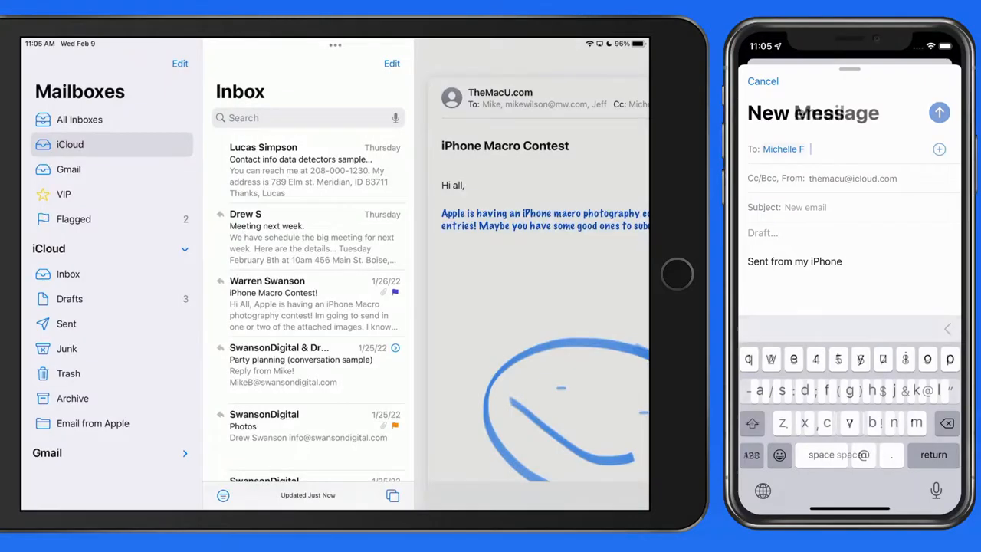
pyautogui.click(763, 81)
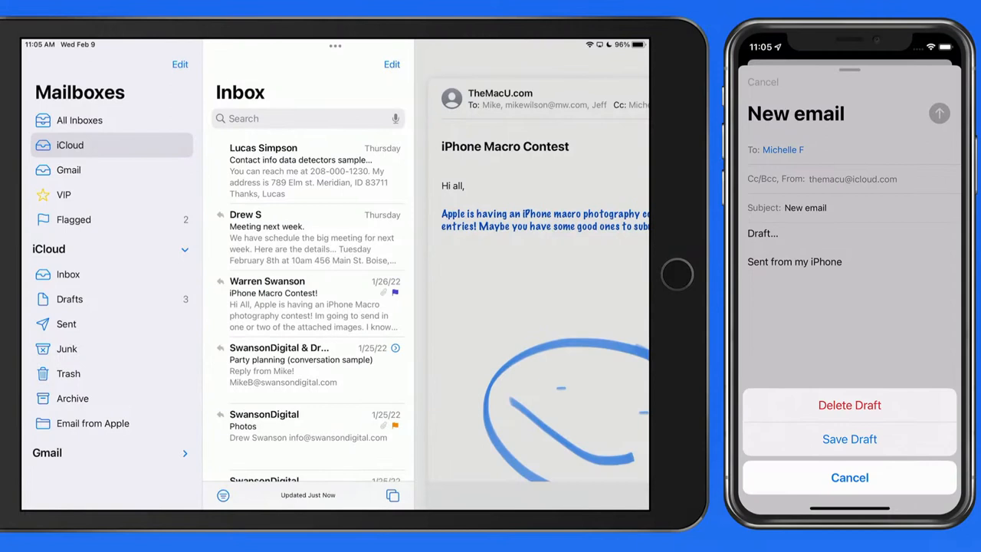
pyautogui.click(850, 405)
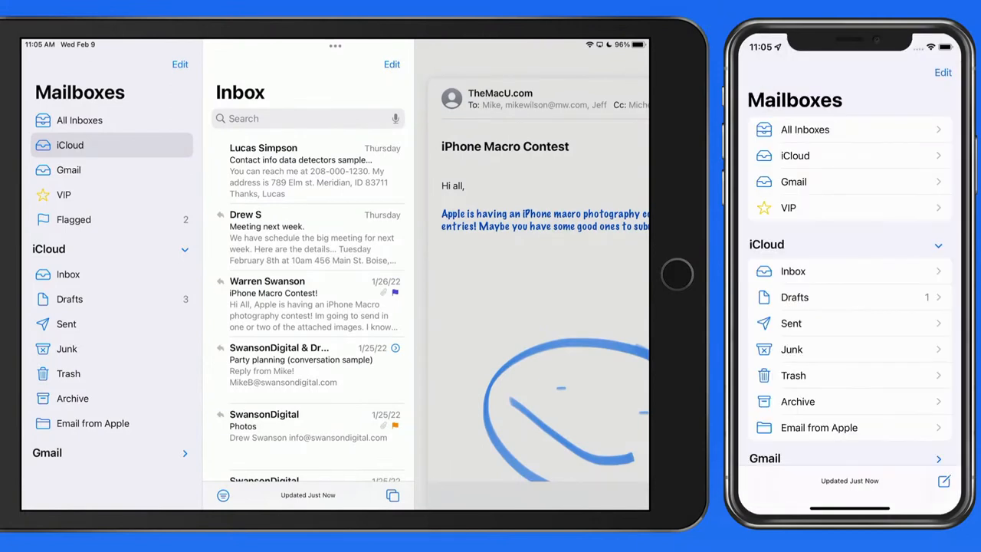